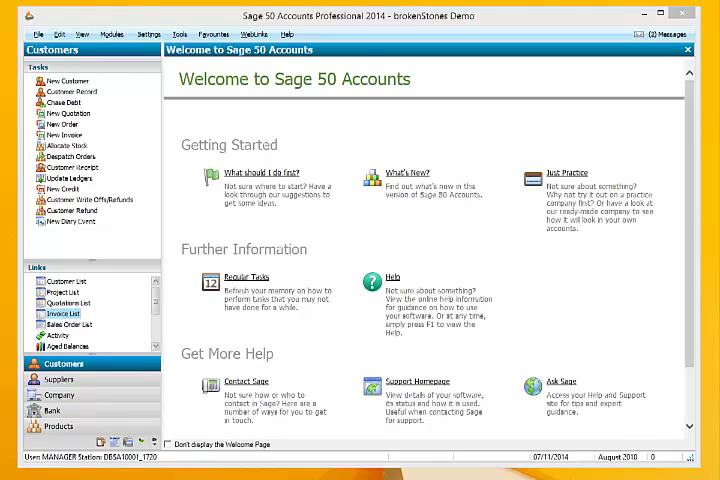
mouse_move(498, 223)
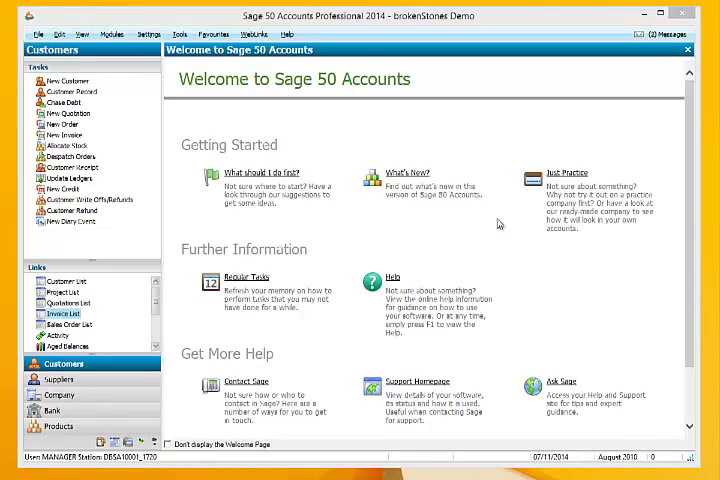
mouse_move(171, 96)
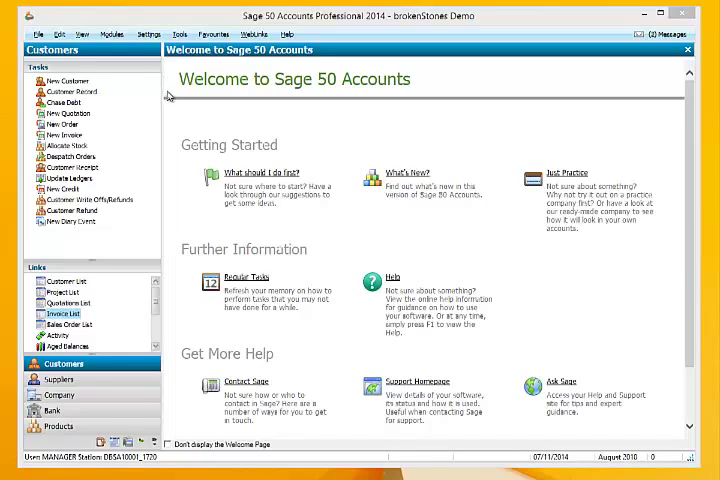
mouse_move(296, 110)
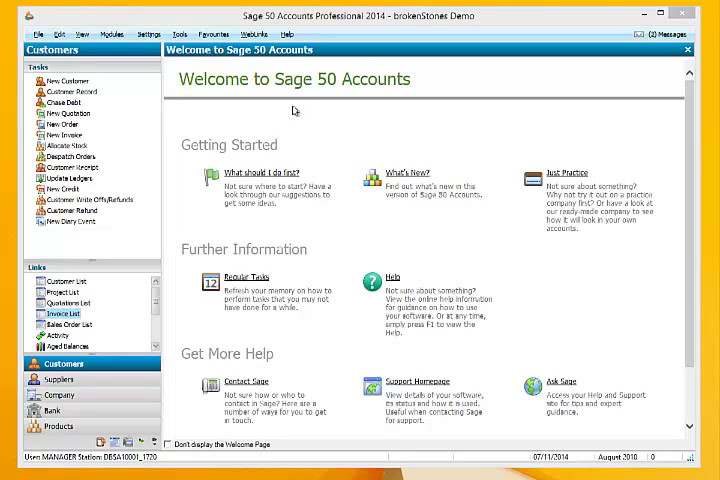
mouse_move(257, 120)
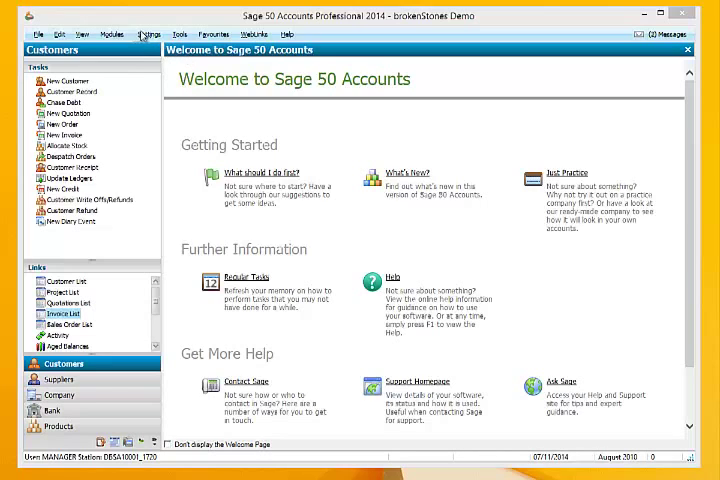
Open Company Preferences on the Reporting tab, showing cheque lines and stationery address options.
click(148, 33)
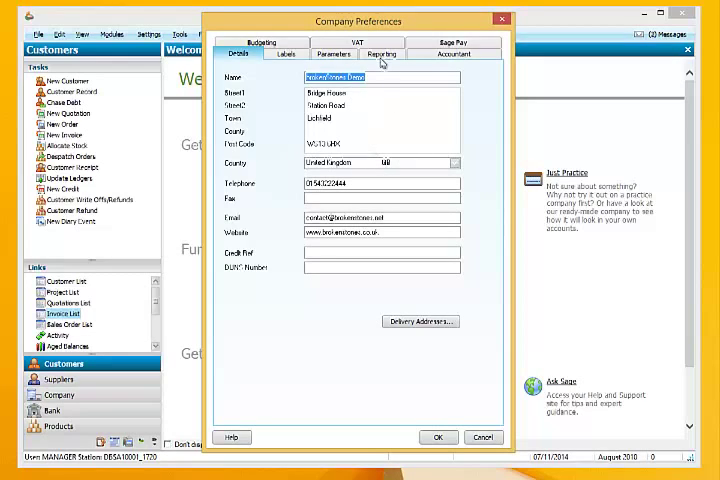
mouse_move(395, 60)
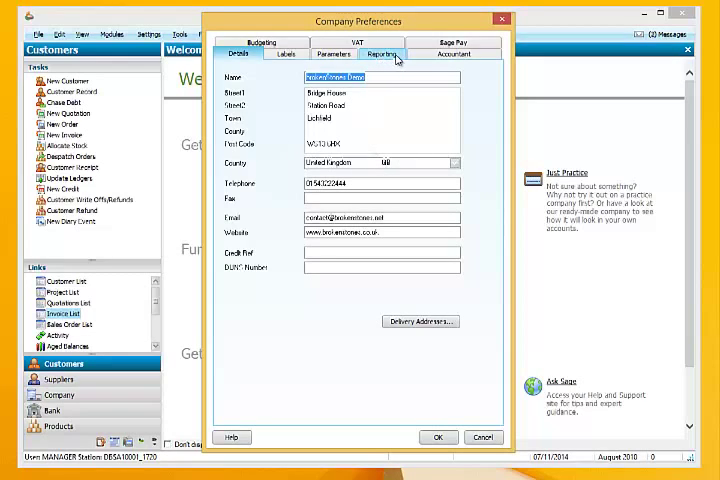
click(392, 54)
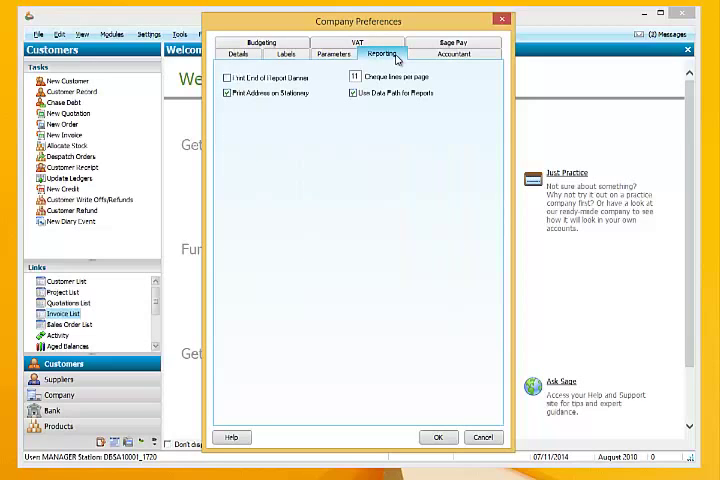
click(356, 93)
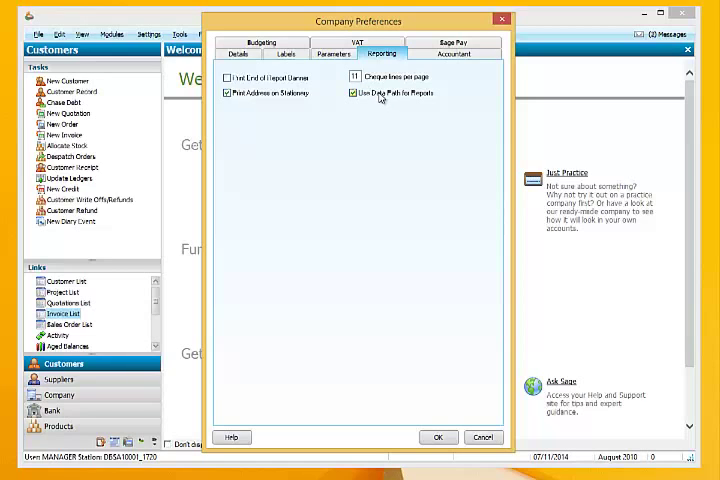
click(352, 92)
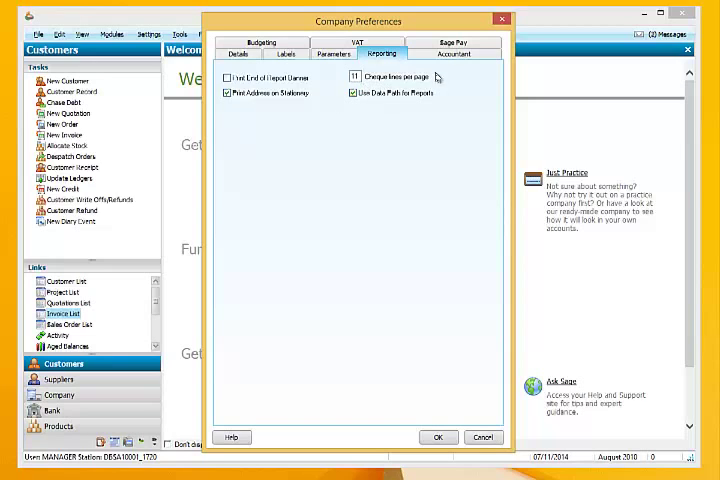
Review the Enable Sage Pay option on the Sage Pay tab, then close Company Preferences.
click(464, 31)
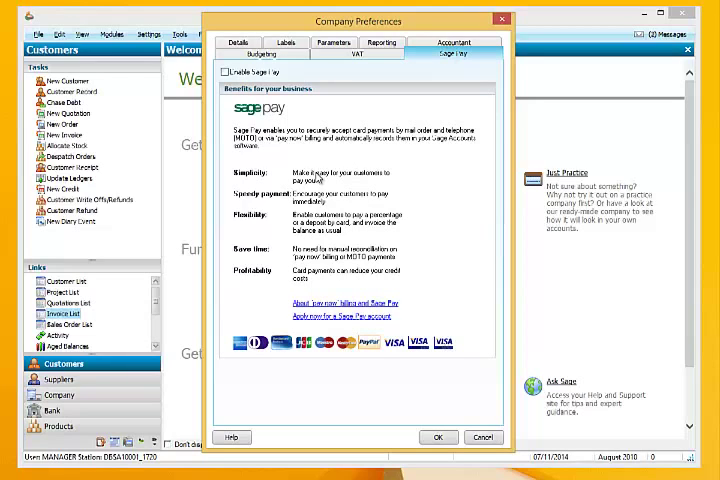
mouse_move(382, 183)
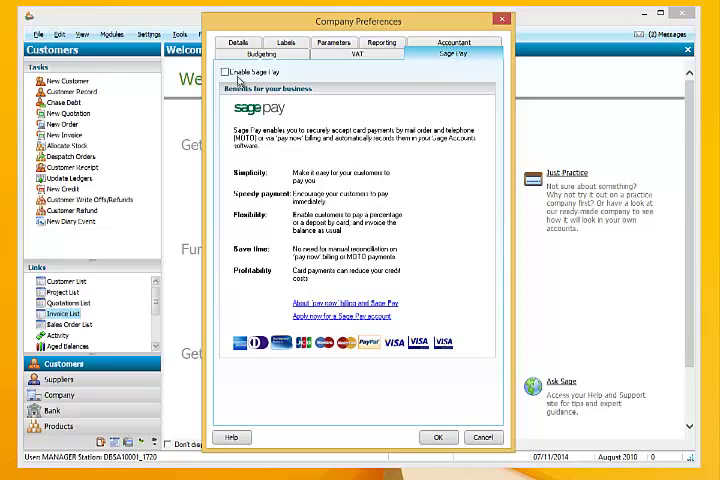
click(227, 70)
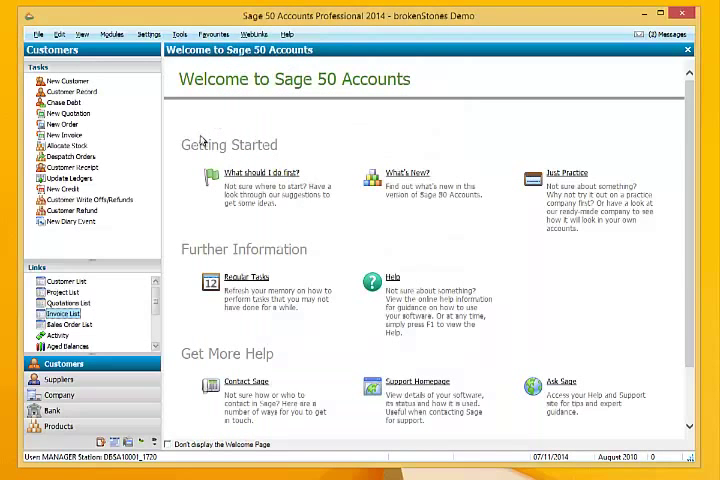
mouse_move(204, 161)
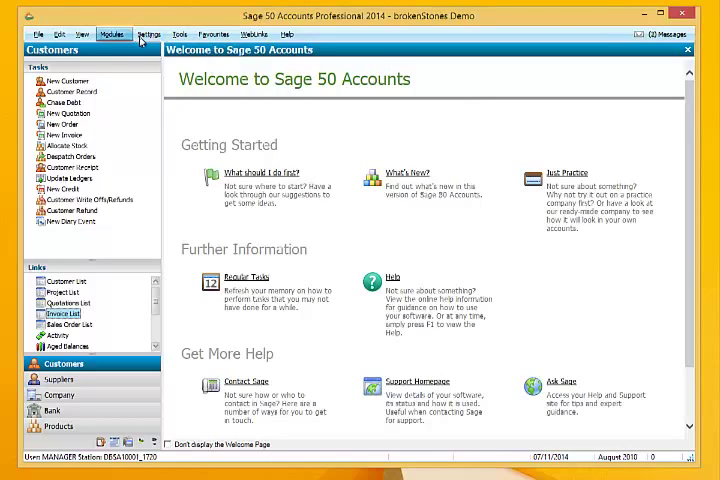
click(150, 37)
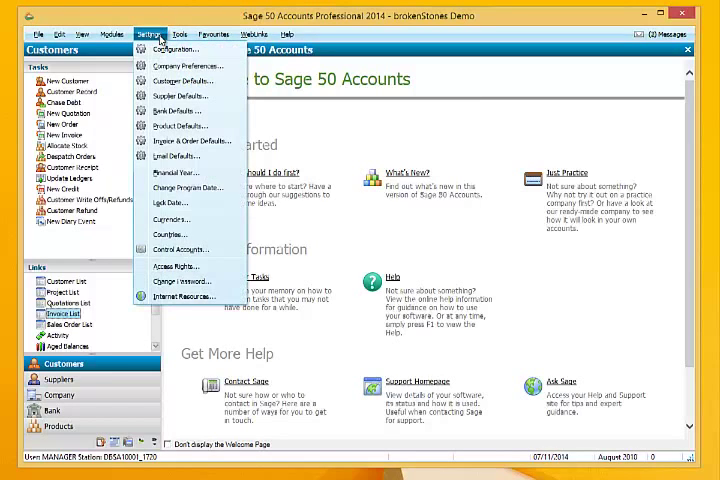
mouse_move(188, 156)
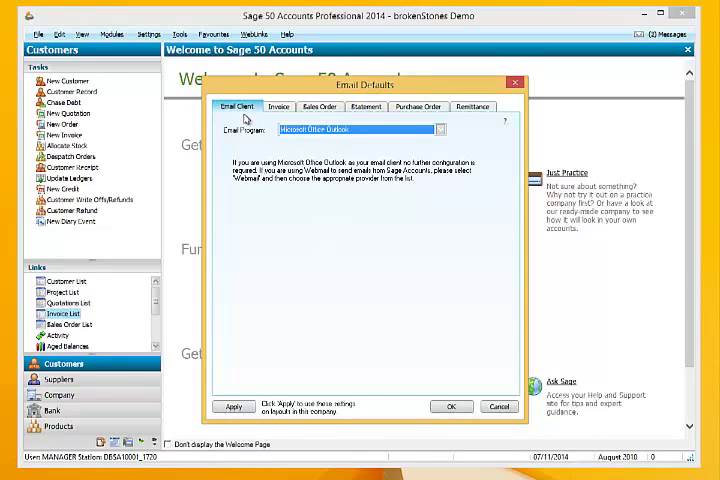
mouse_move(322, 189)
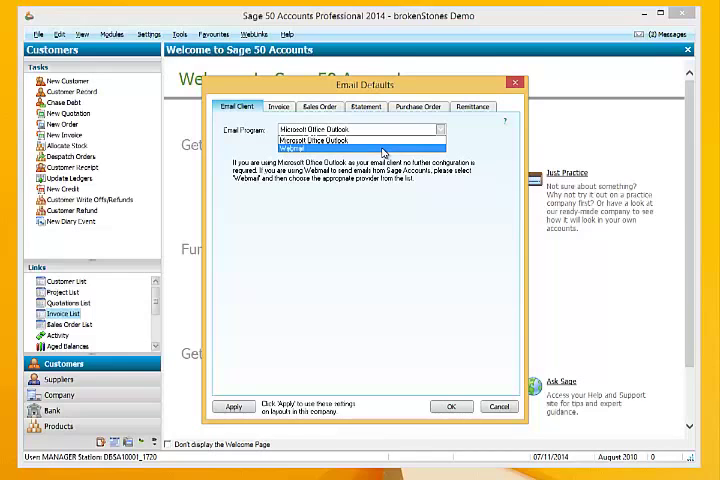
click(375, 150)
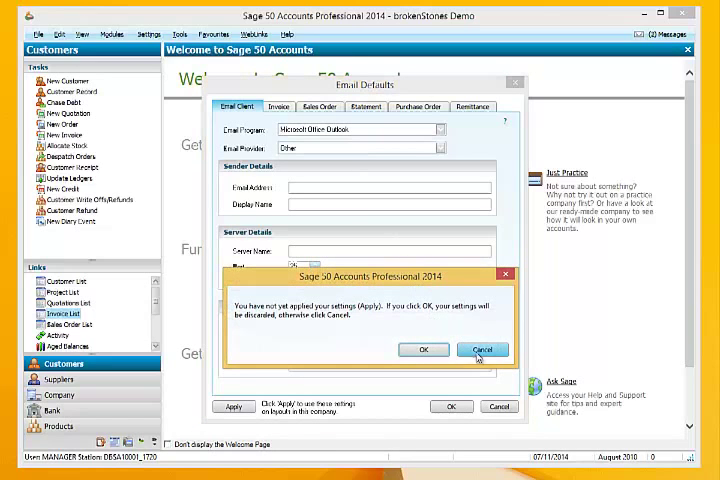
mouse_move(423, 349)
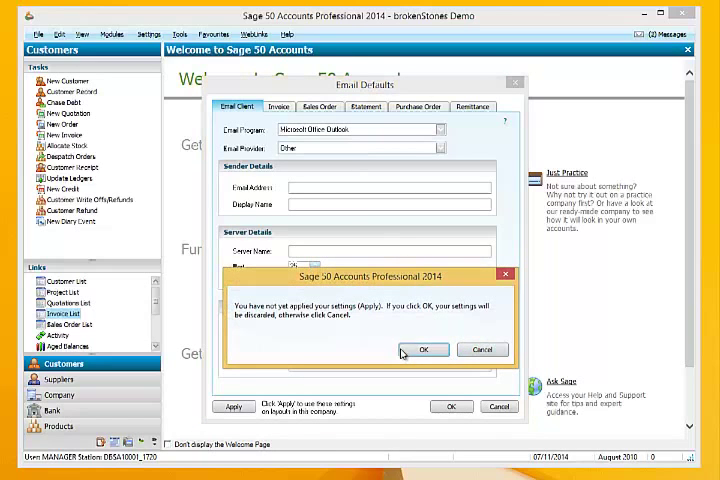
click(424, 349)
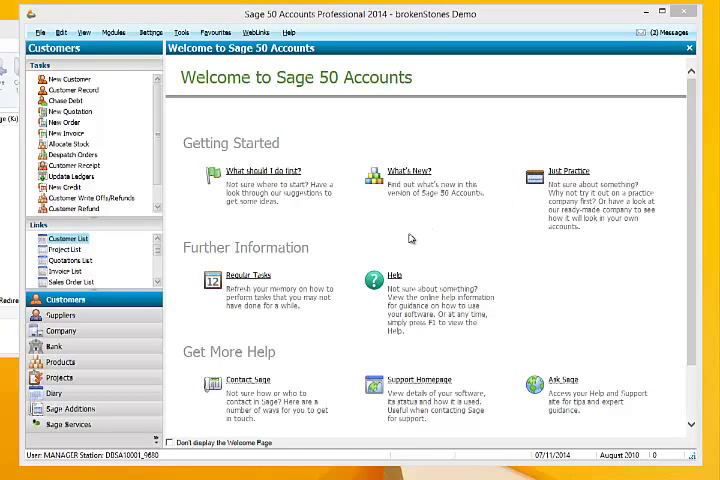
mouse_move(411, 238)
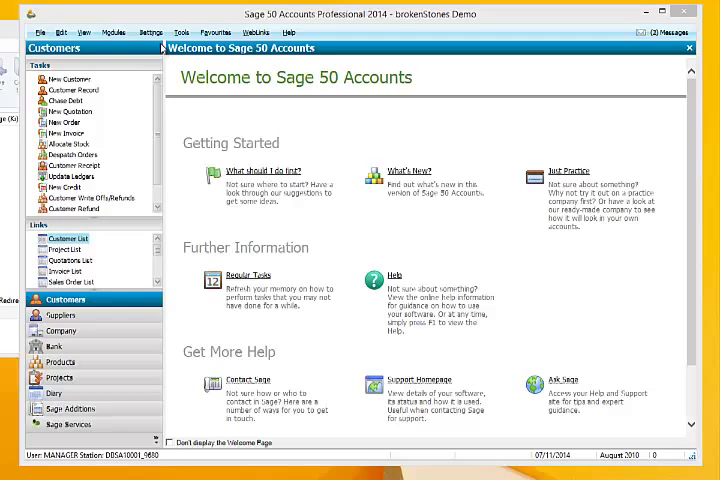
Open the Email tab of Invoice & Order Defaults and browse layouts for Invoices.
click(151, 32)
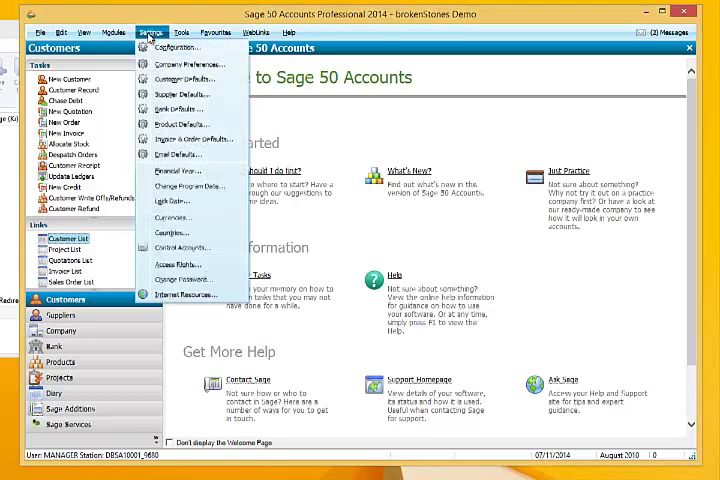
mouse_move(195, 138)
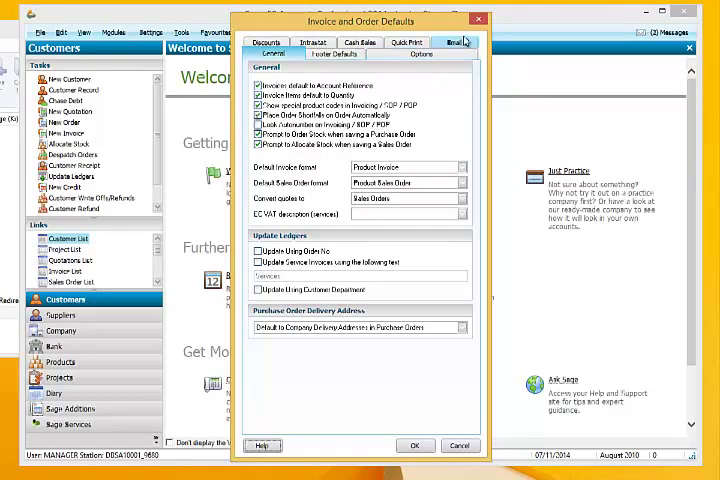
click(460, 40)
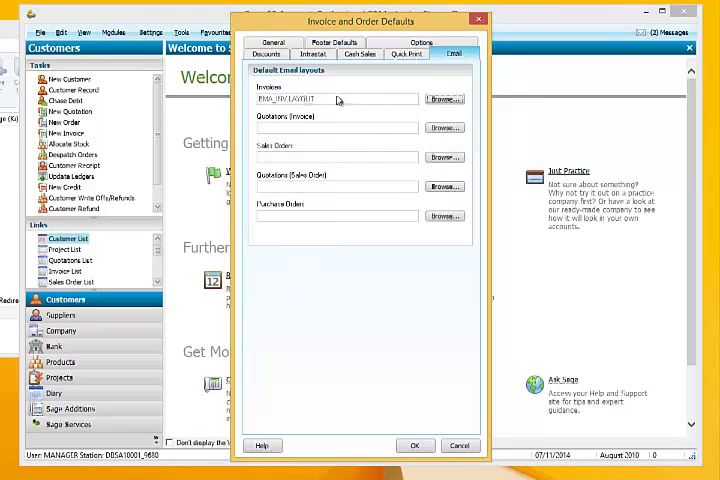
click(446, 100)
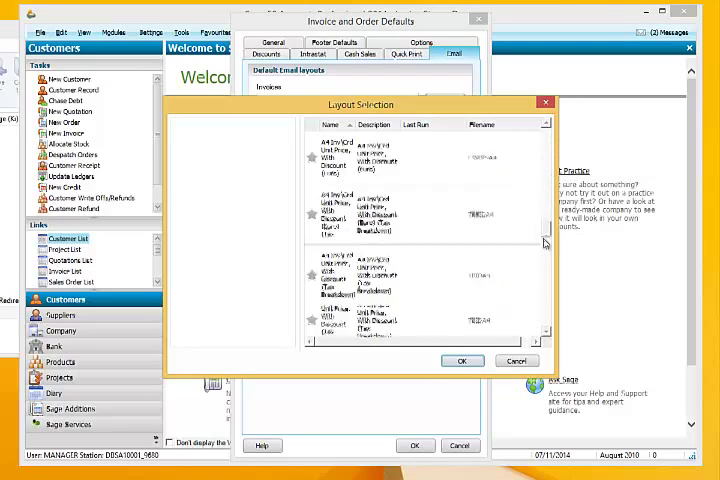
Set the invoice email layout to E-Mail Invoice with SagePay (EMA_INV_SAGEPAY.LAYOUT).
scroll(down, 3)
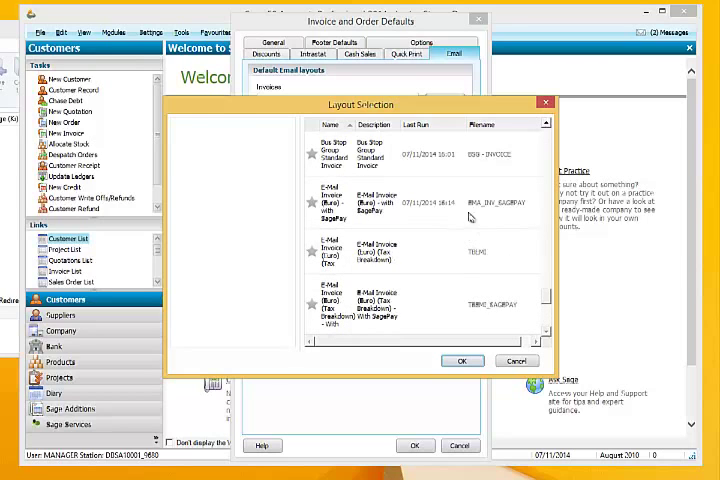
mouse_move(488, 212)
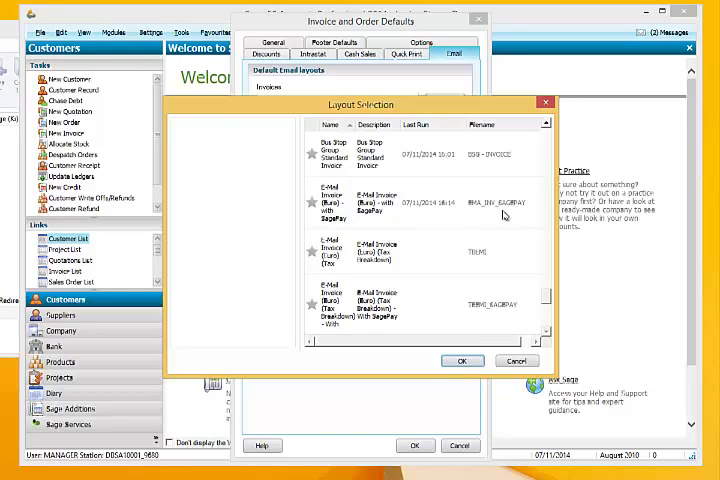
mouse_move(499, 213)
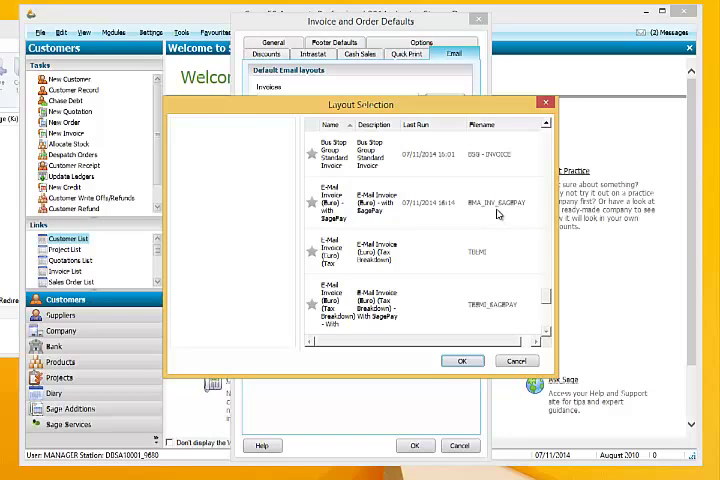
click(462, 360)
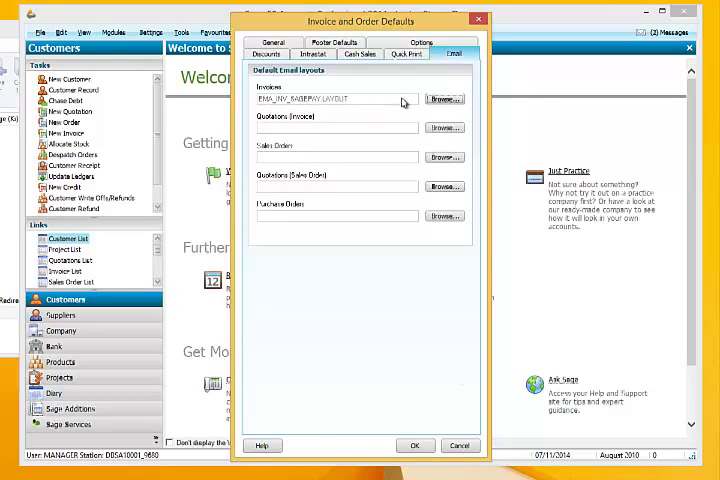
mouse_move(358, 133)
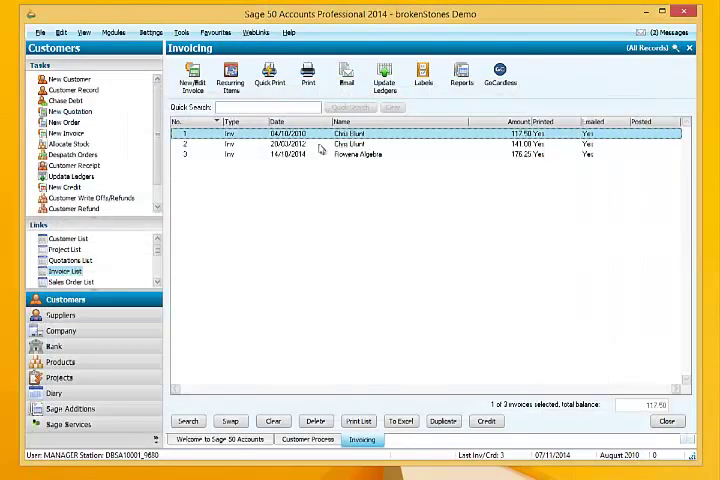
Acknowledge the Output to E-mail success message for invoice 1 and return to Invoicing.
click(349, 74)
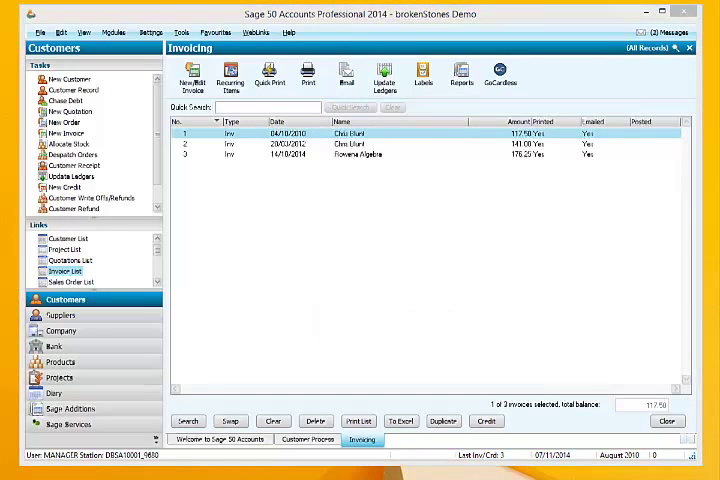
click(341, 73)
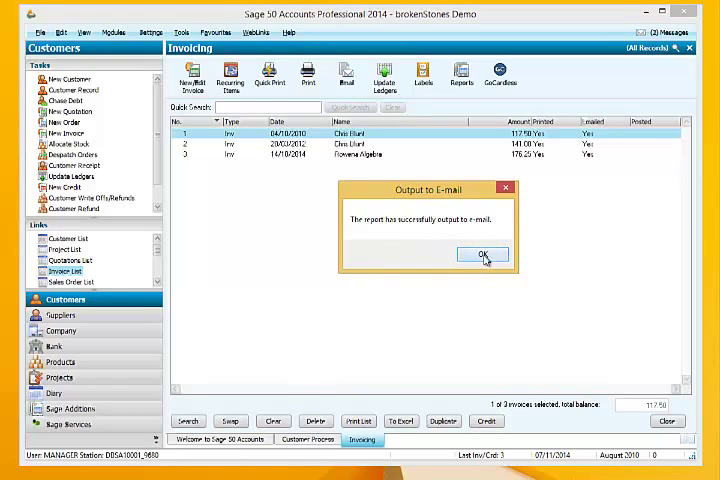
click(482, 253)
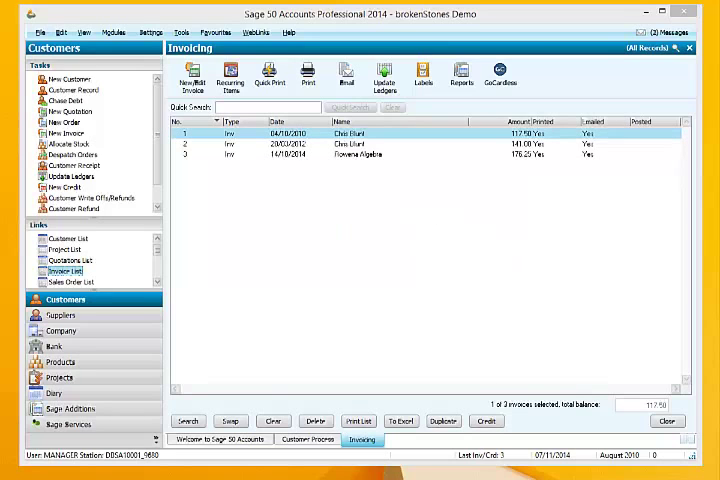
click(345, 66)
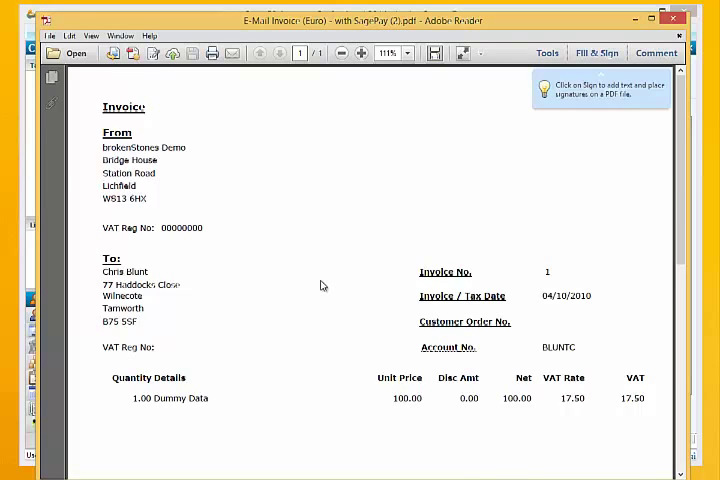
Scroll through the SagePay invoice PDF to check the 117.50 total and Pay now button.
scroll(down, 3)
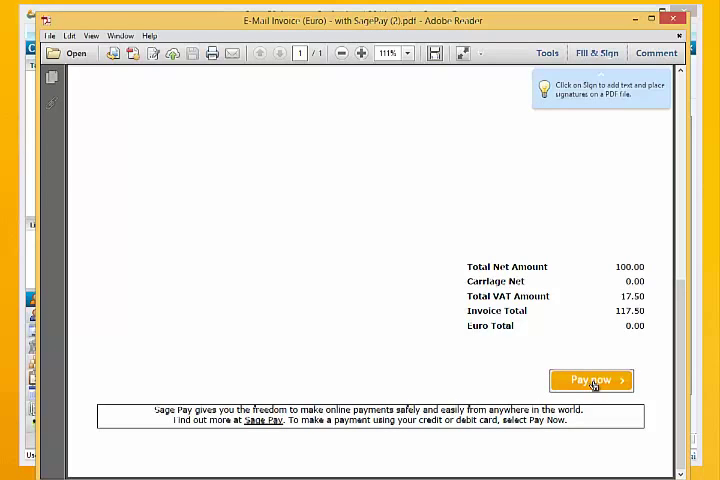
mouse_move(590, 393)
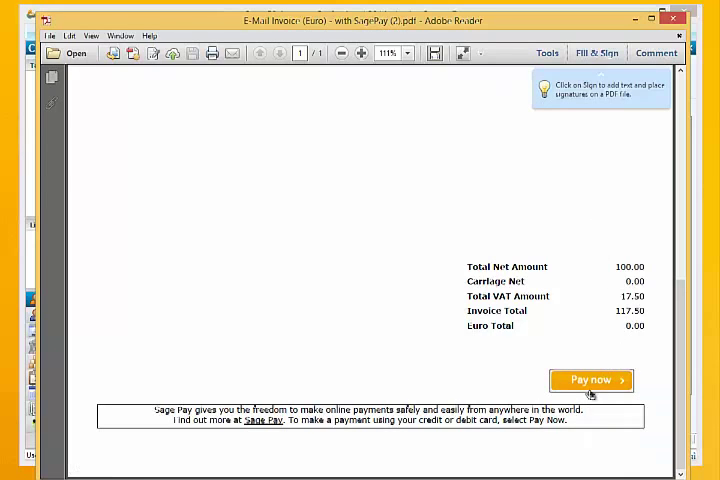
mouse_move(591, 386)
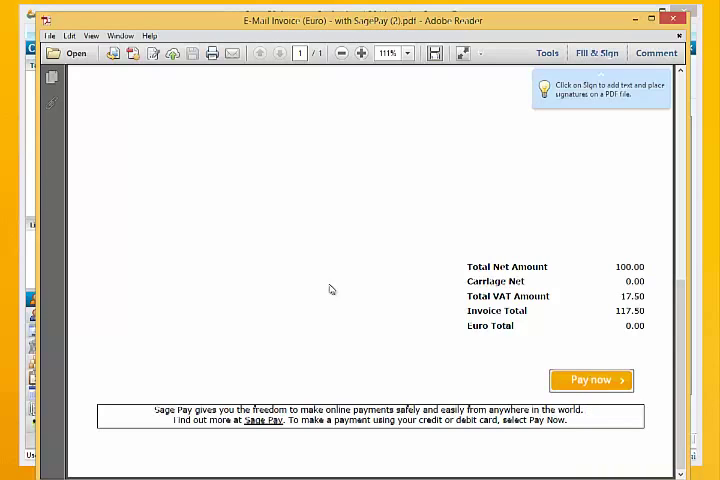
mouse_move(493, 149)
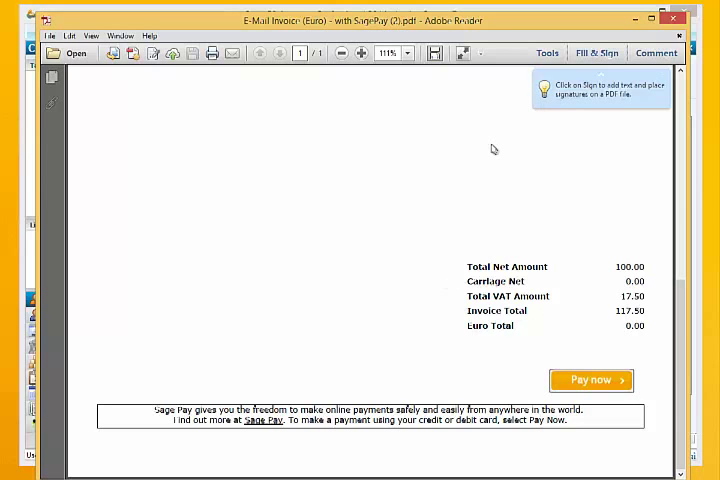
scroll(up, 3)
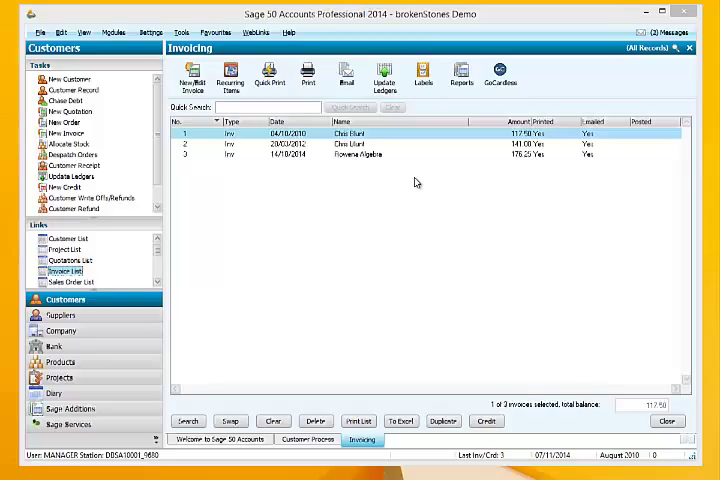
mouse_move(397, 203)
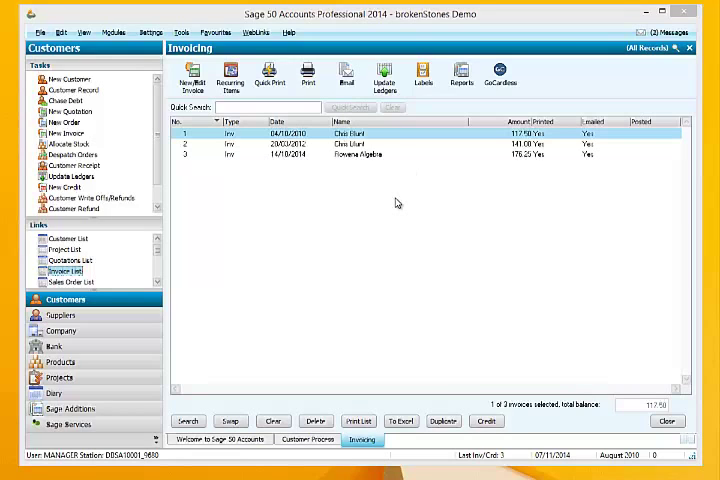
mouse_move(281, 237)
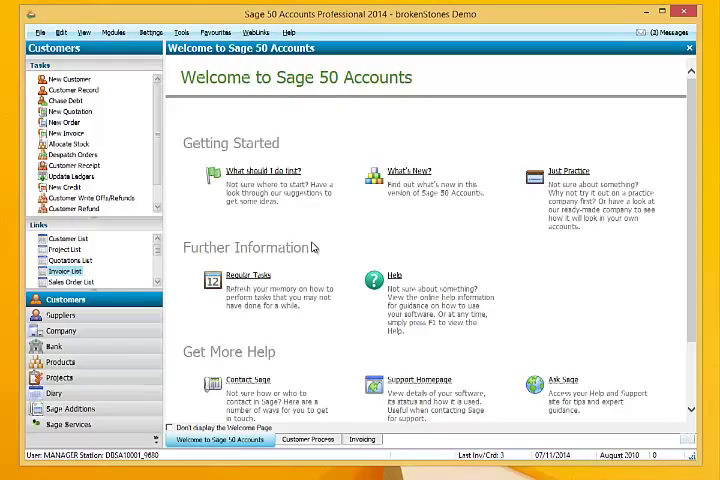
Switch from Adobe Reader back to the Sage Invoicing list.
click(64, 270)
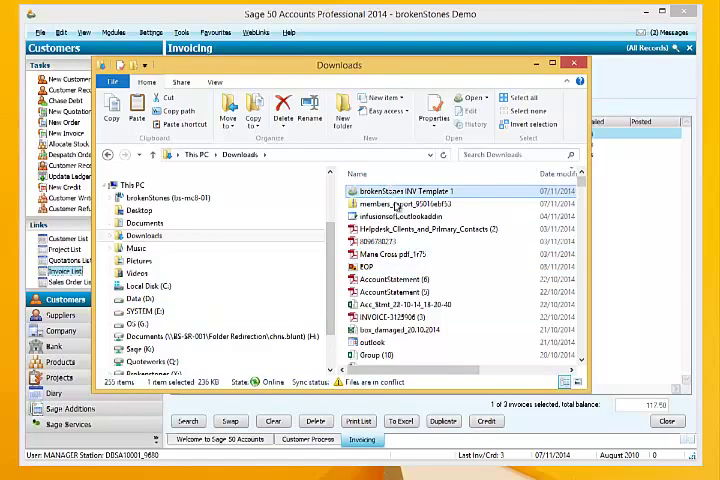
Copy brokenStones INV Template 1 from Downloads and close the Explorer window.
right_click(395, 191)
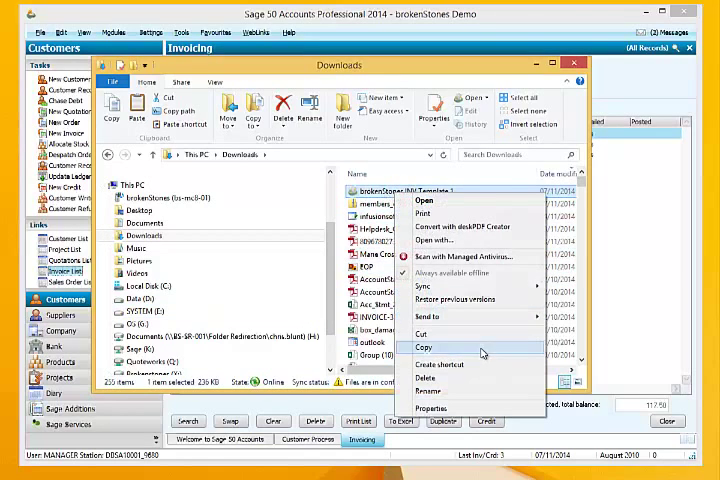
click(422, 347)
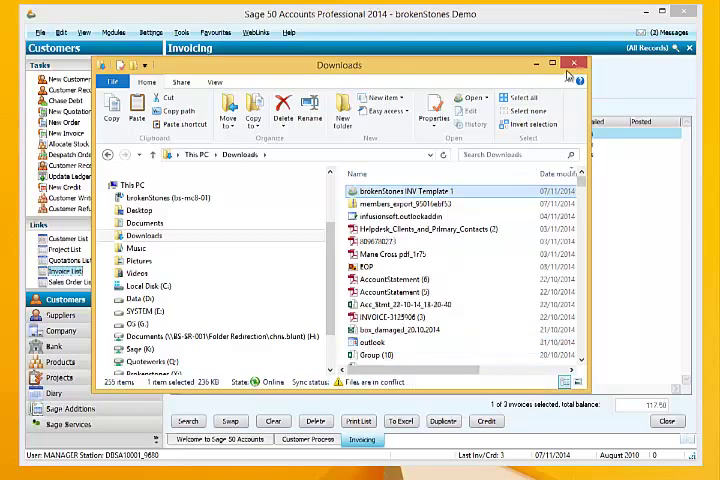
click(576, 60)
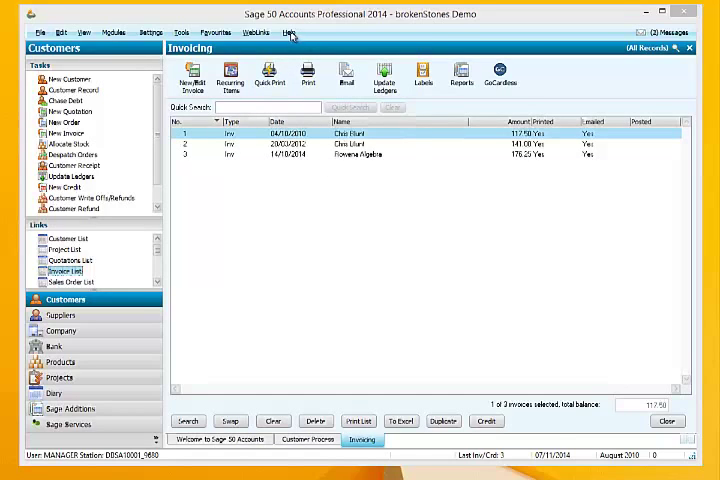
Open the Help Support Homepage listing program details and the data directory path.
click(291, 35)
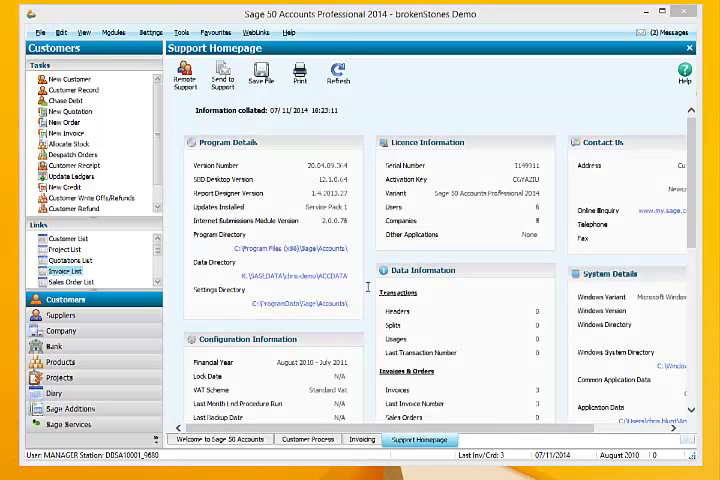
mouse_move(290, 285)
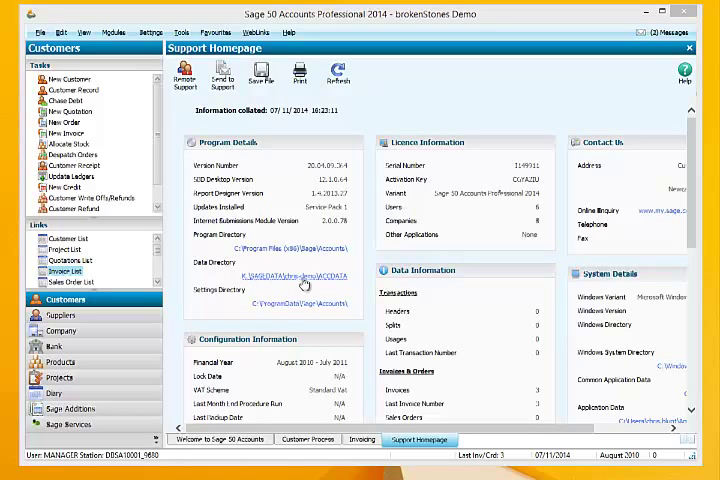
mouse_move(303, 285)
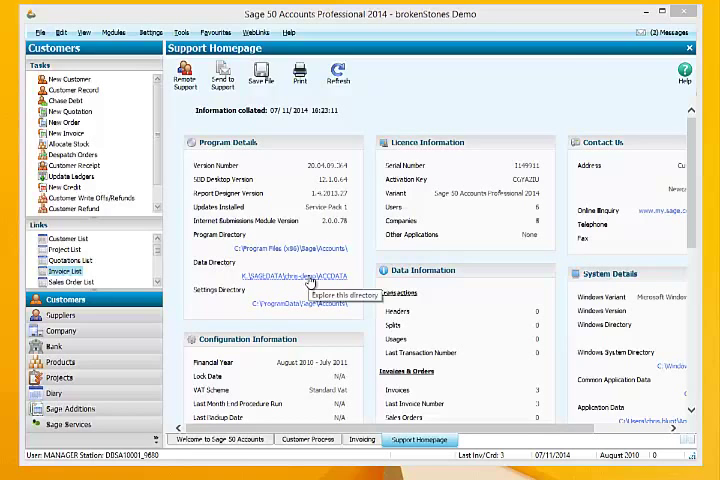
Paste brokenStones INV Template 1 into SAGDATA\chris-demo\LAYOUTS and close Explorer.
click(283, 275)
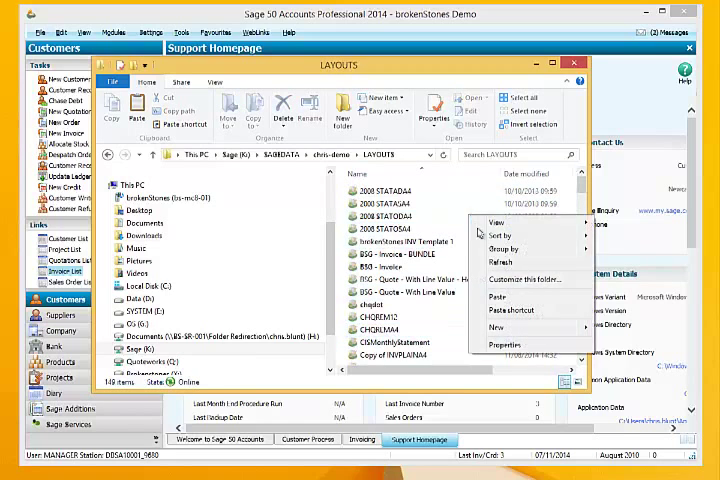
click(497, 310)
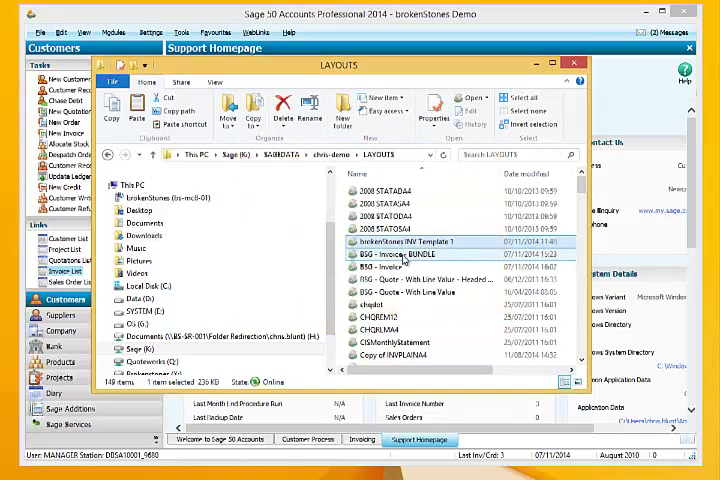
click(583, 62)
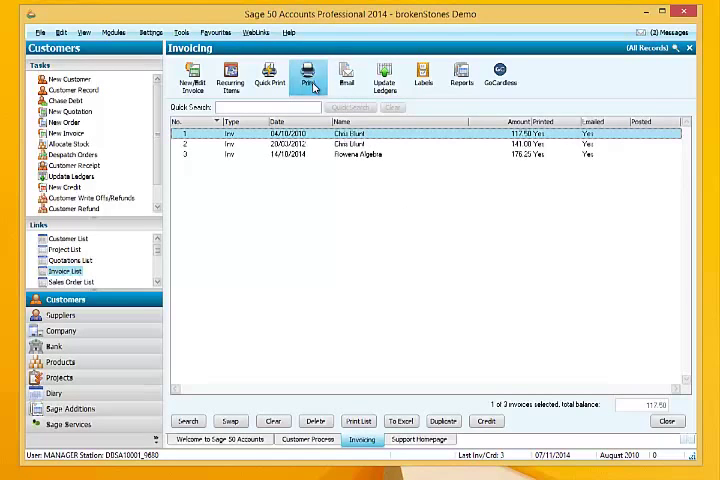
Add the brokenStones E-Mail Invoice - with SagePay layout to the report browser Favourites.
click(305, 72)
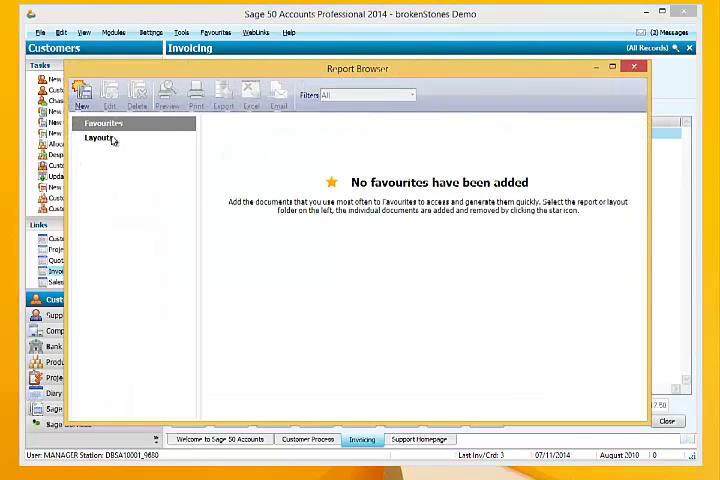
click(100, 138)
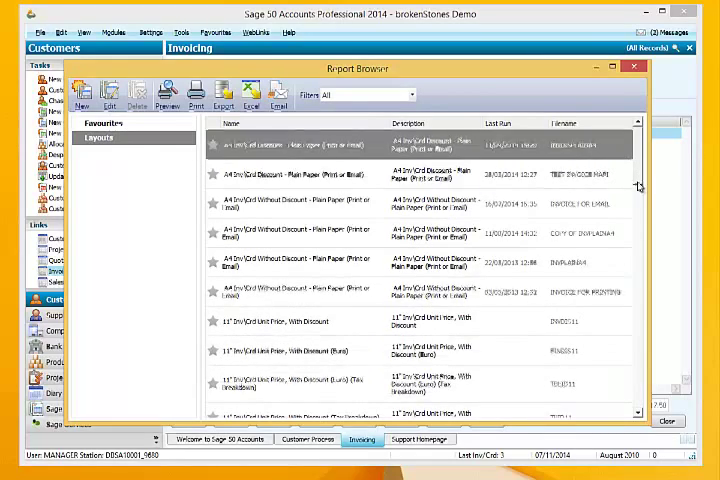
scroll(down, 3)
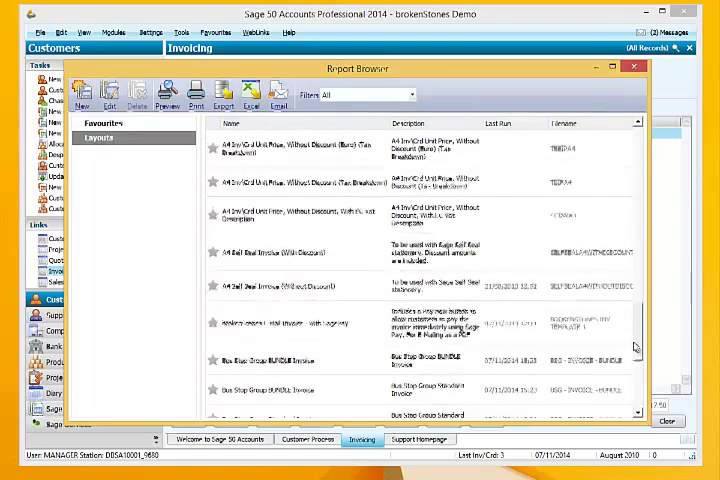
scroll(down, 3)
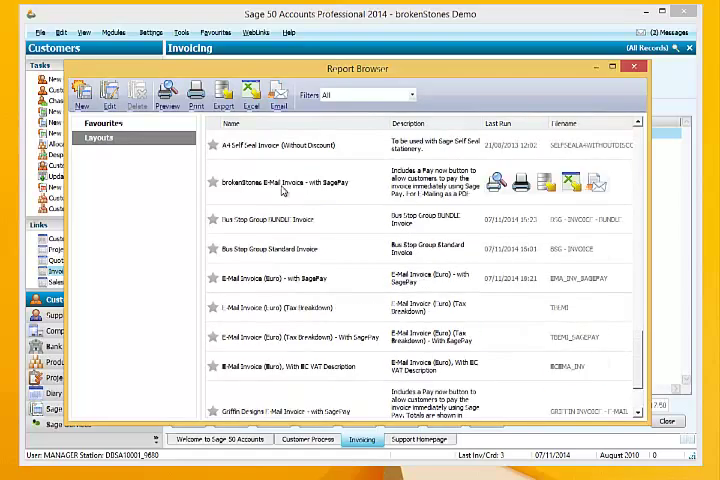
click(300, 183)
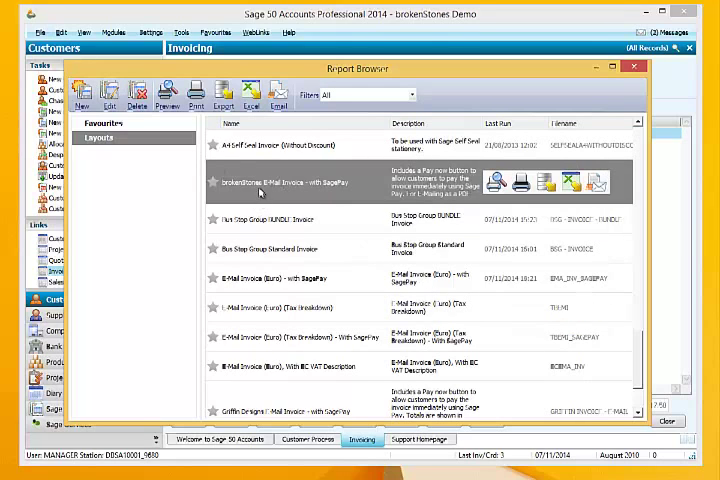
mouse_move(322, 190)
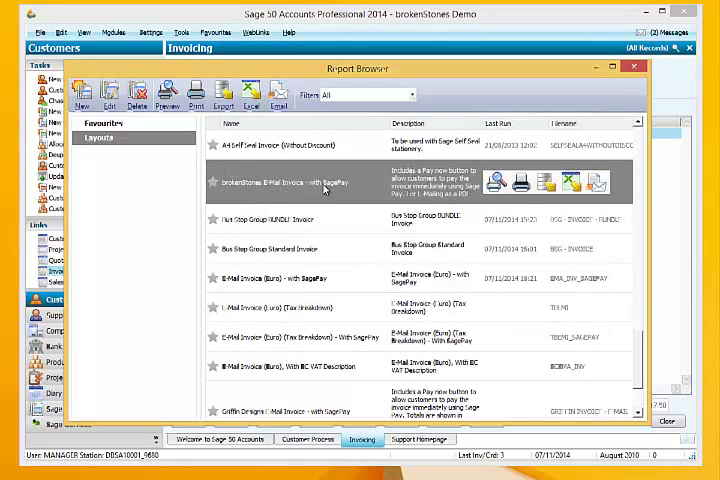
mouse_move(468, 176)
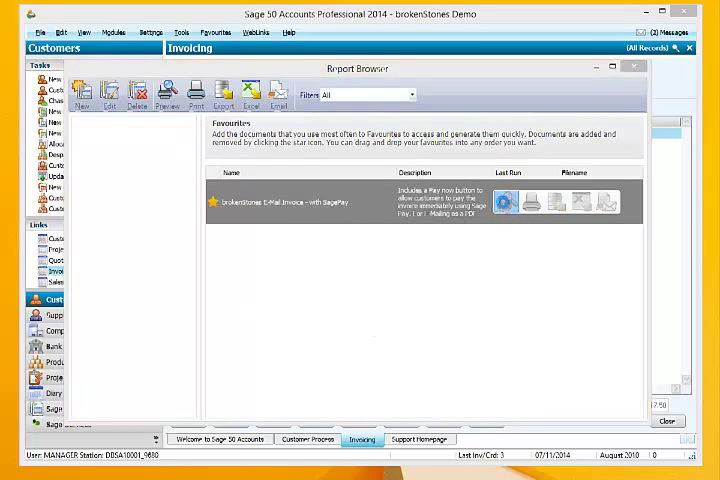
click(516, 205)
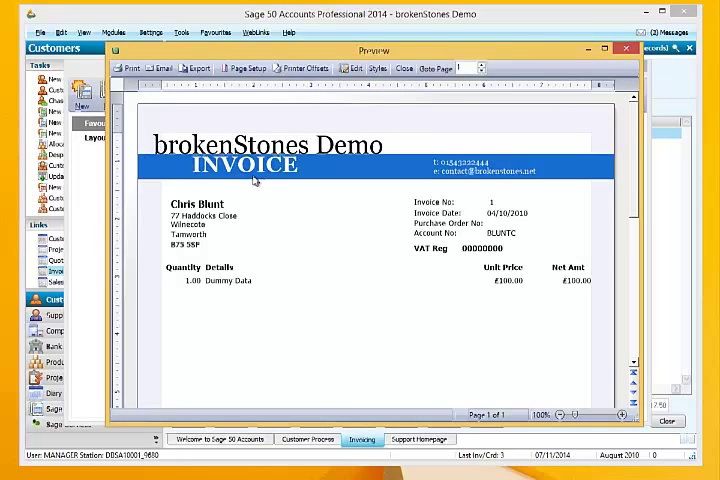
mouse_move(253, 181)
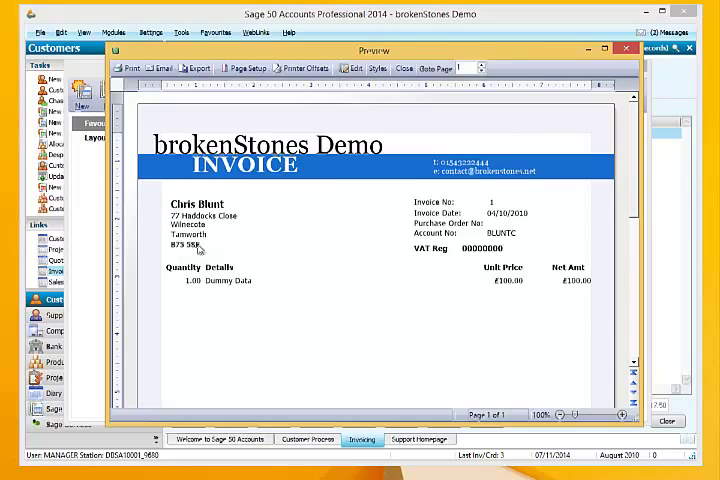
mouse_move(451, 295)
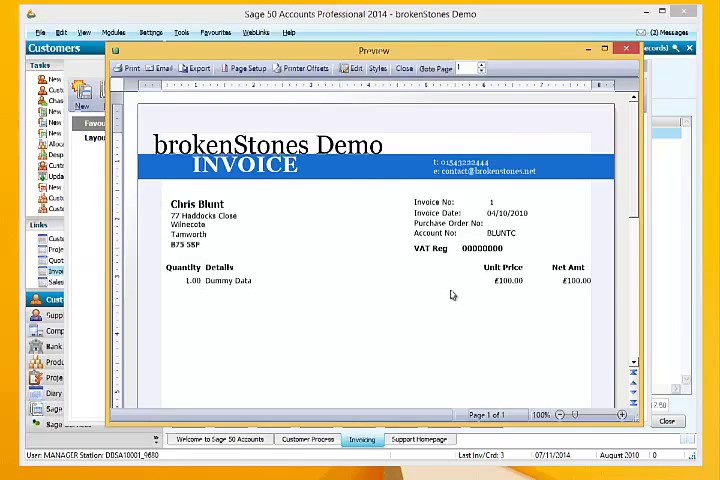
mouse_move(562, 293)
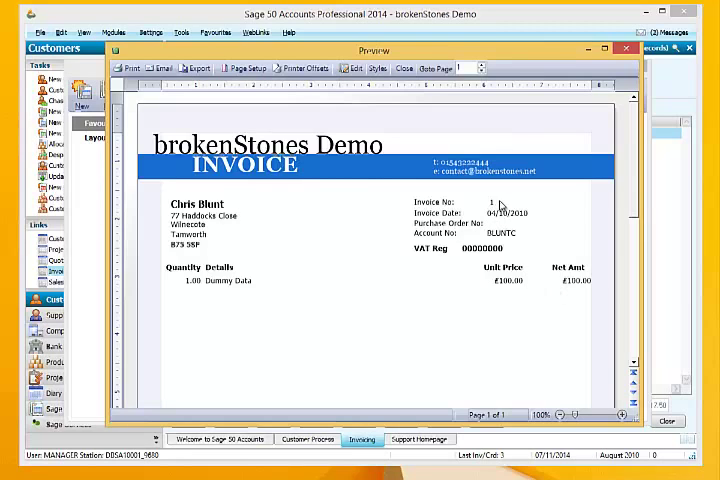
mouse_move(530, 218)
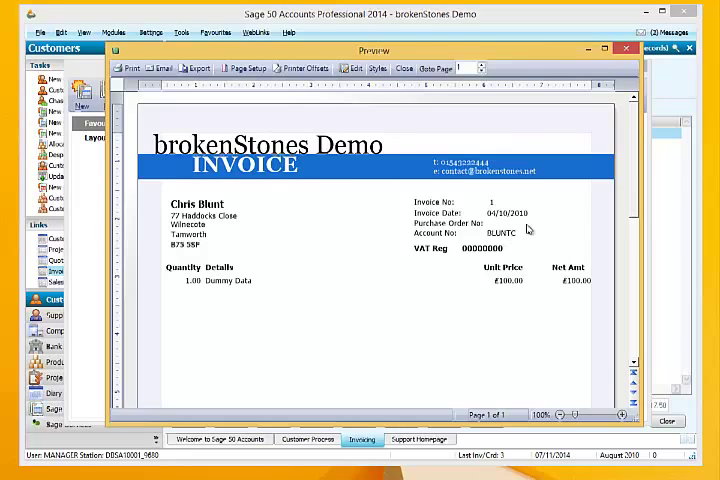
mouse_move(494, 256)
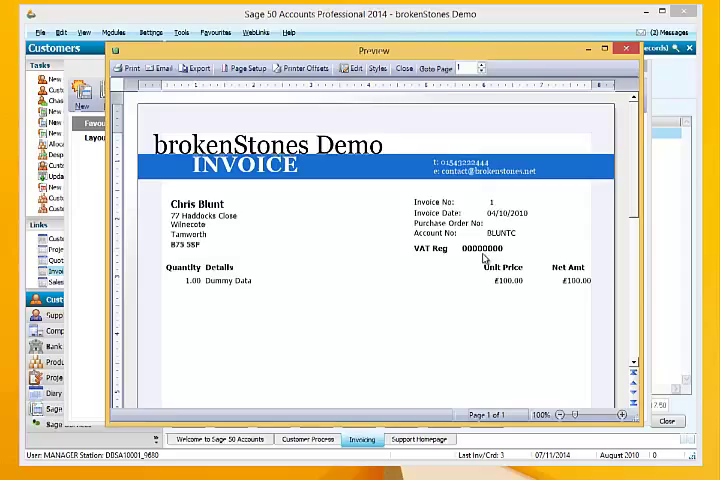
scroll(down, 3)
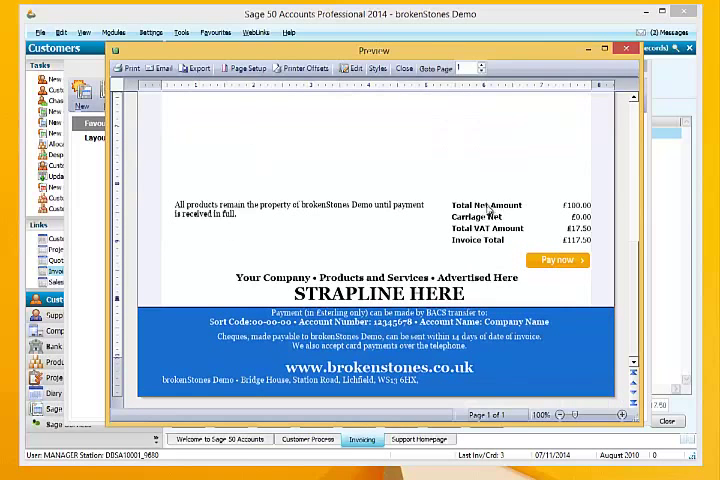
mouse_move(491, 181)
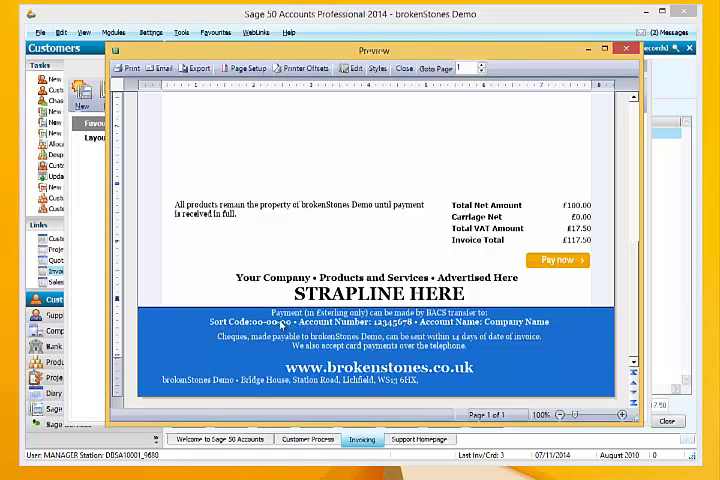
mouse_move(262, 337)
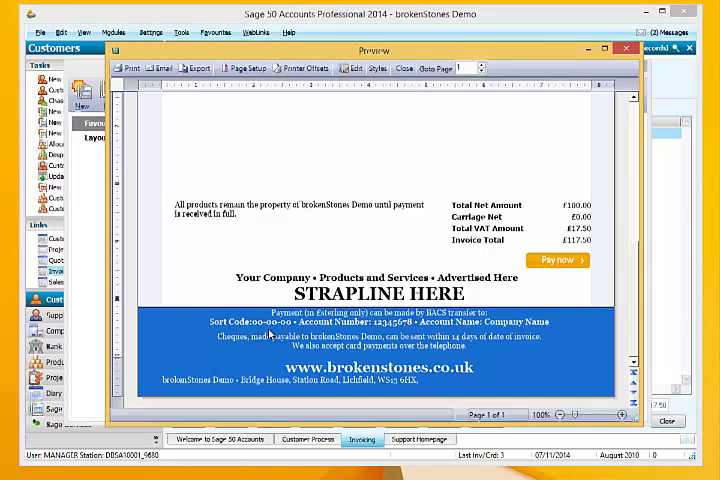
mouse_move(275, 330)
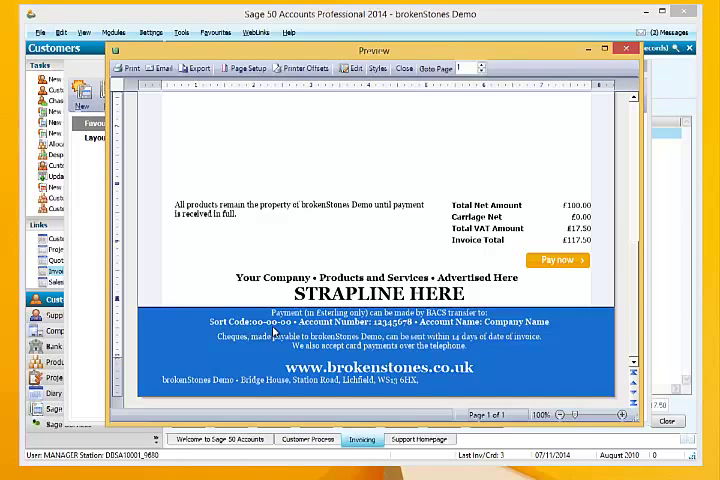
mouse_move(417, 330)
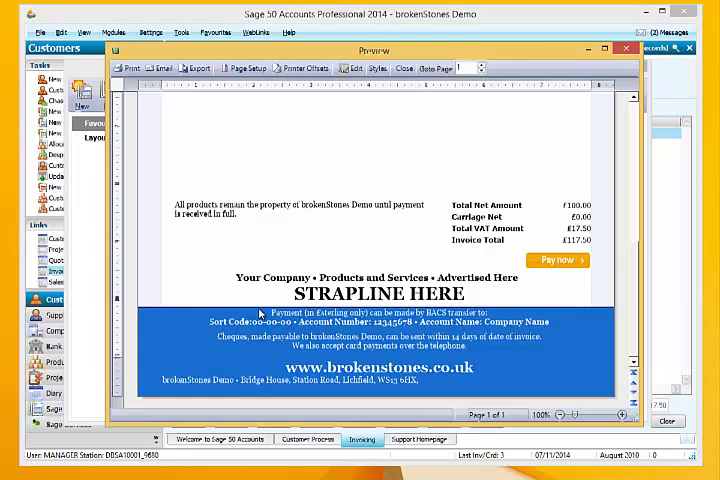
mouse_move(277, 283)
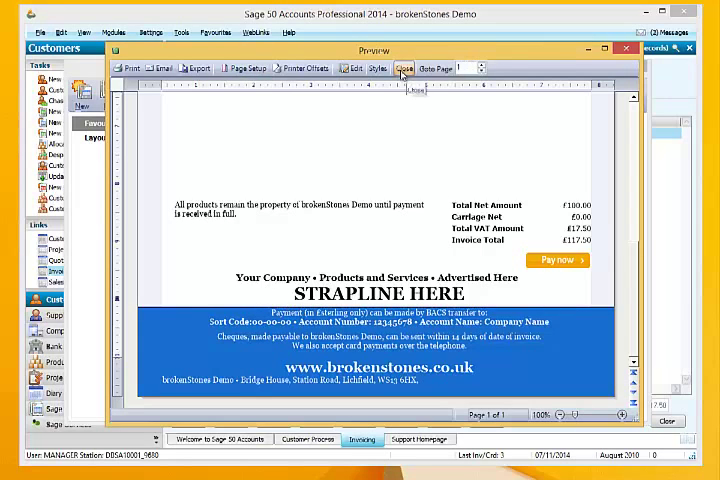
Close the invoice preview and show the email settings in Invoice & Order Defaults.
click(400, 68)
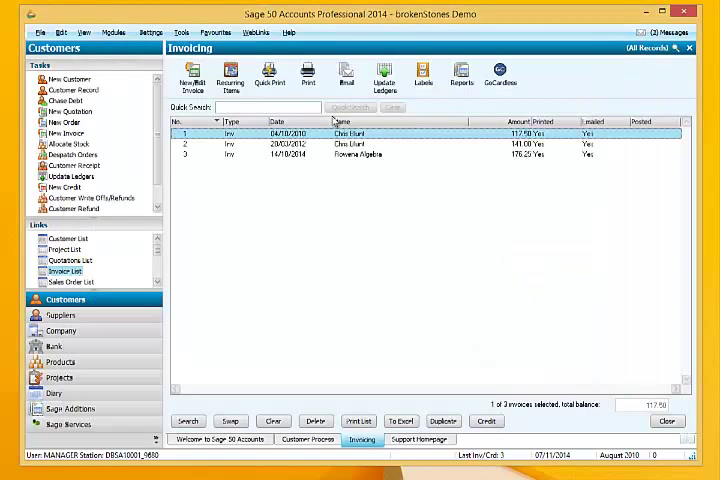
mouse_move(235, 204)
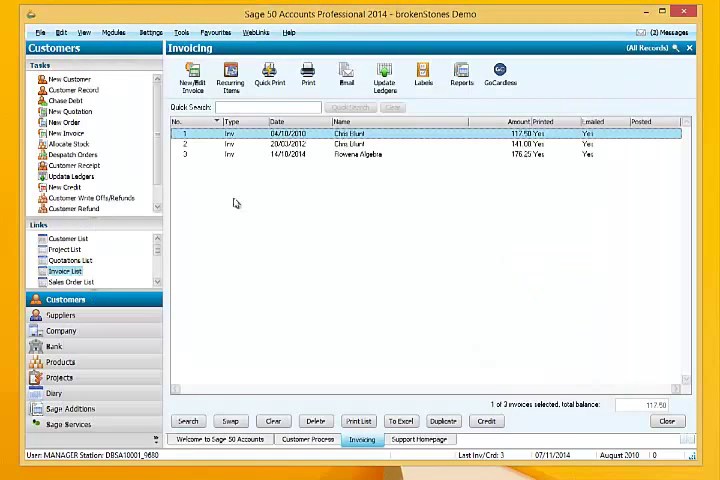
click(153, 33)
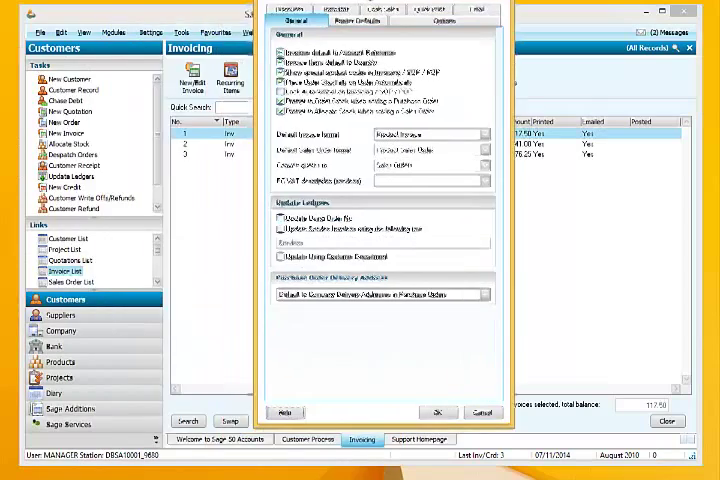
click(461, 48)
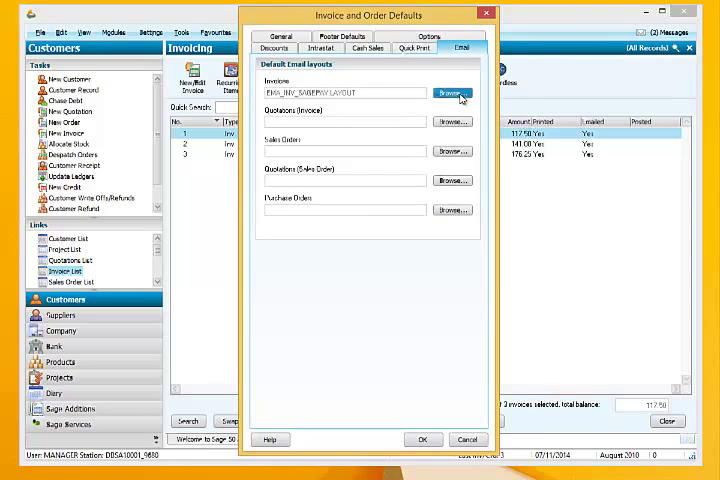
Set BROKENSTONES INV TEMPLATE 1 as the default invoice email layout and save.
click(451, 92)
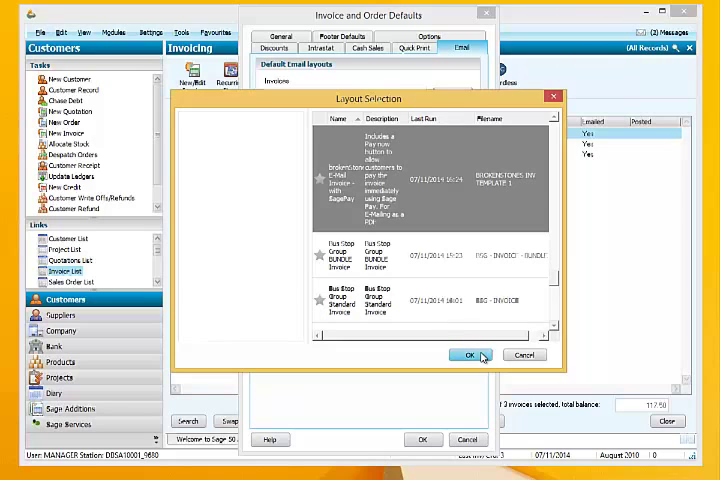
click(465, 355)
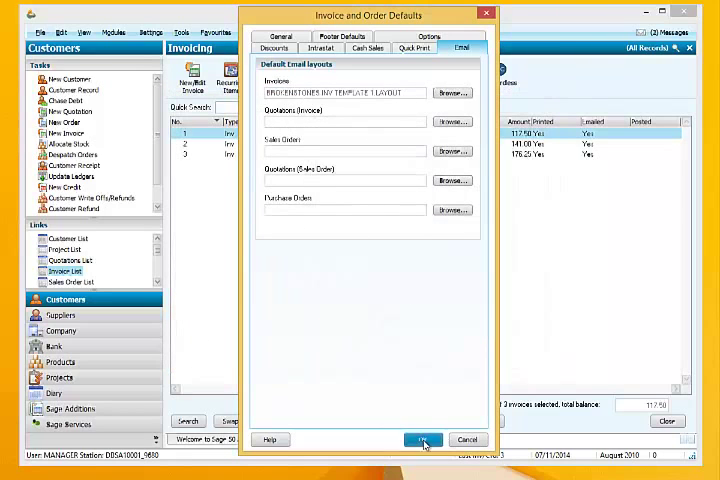
click(426, 438)
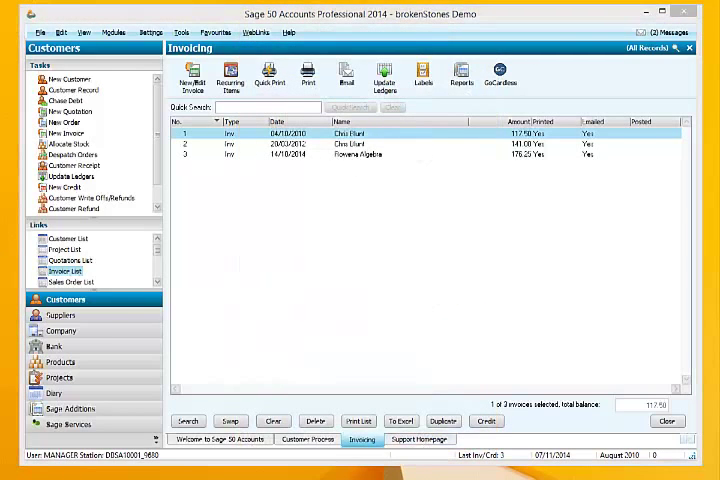
mouse_move(160, 330)
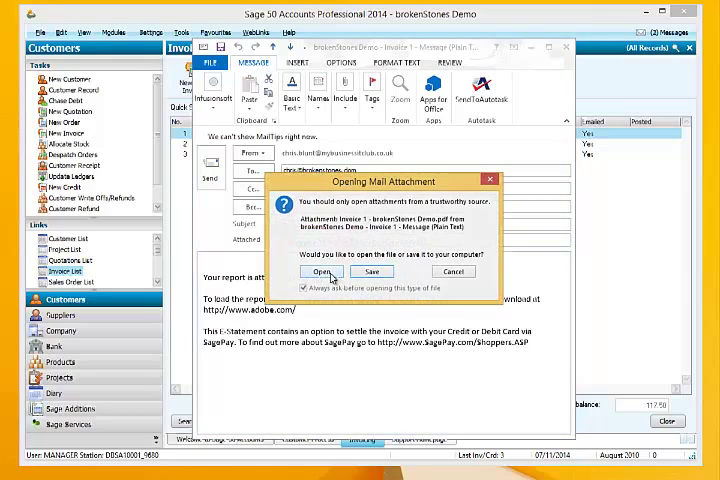
Open the emailed Invoice 1 PDF in Adobe Reader and scroll through it.
click(321, 271)
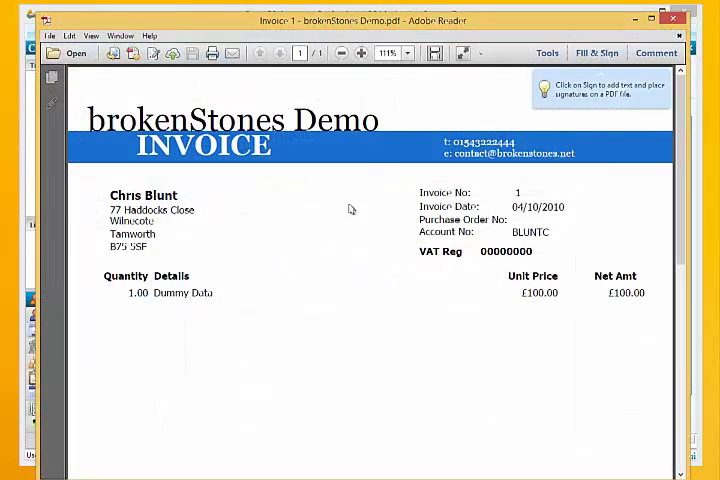
scroll(down, 3)
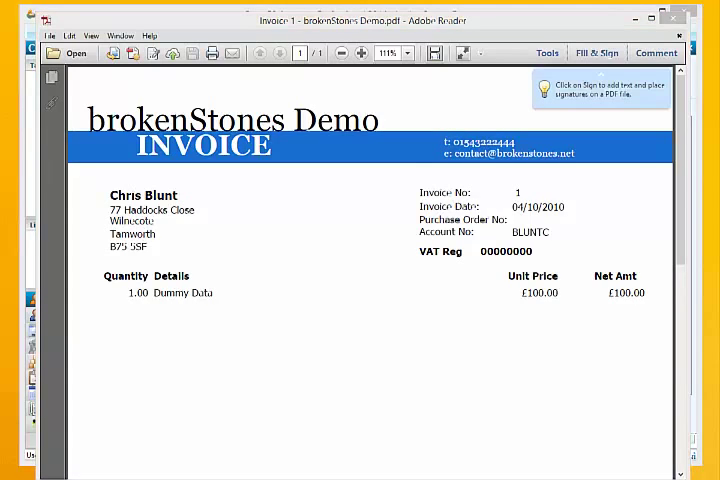
mouse_move(492, 180)
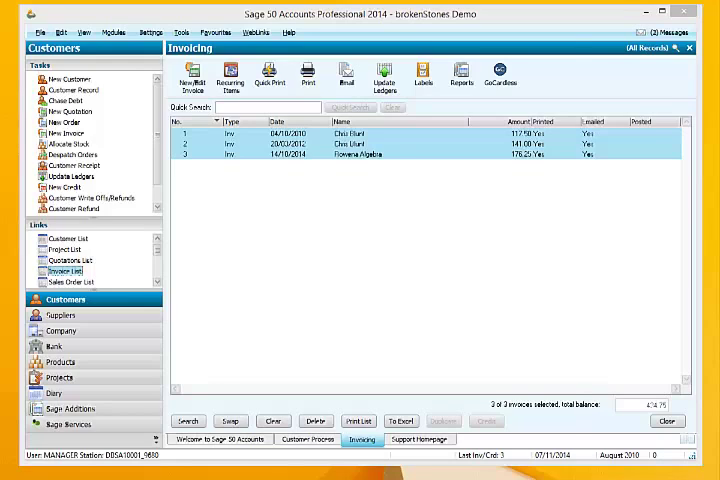
Close Adobe Reader and clear the selection of the three invoices in Sage.
click(338, 78)
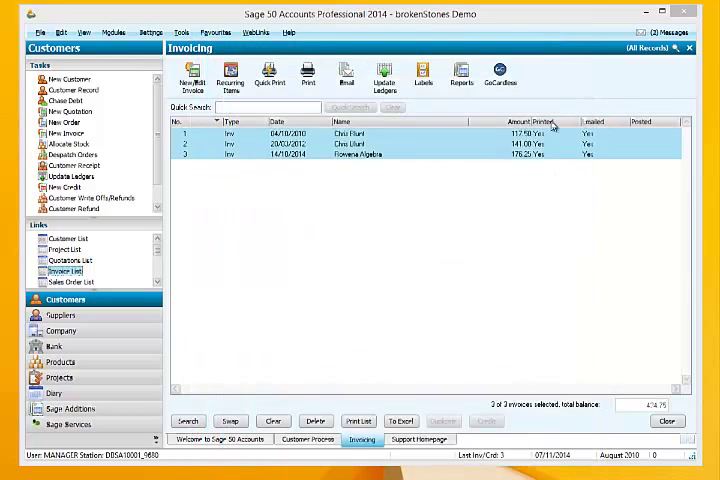
mouse_move(439, 229)
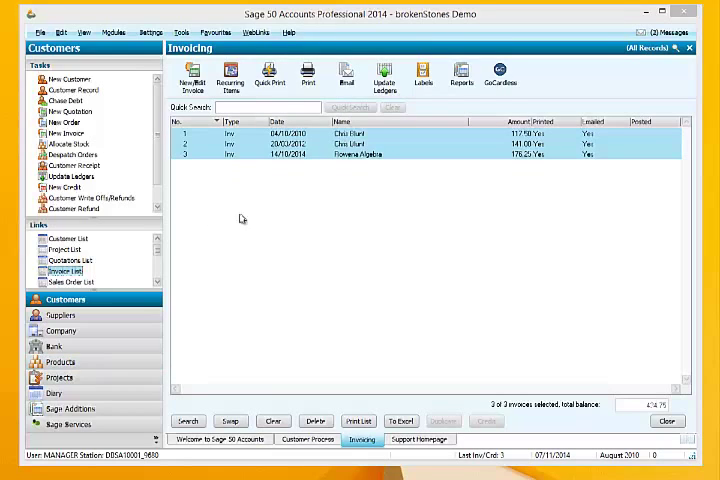
mouse_move(336, 166)
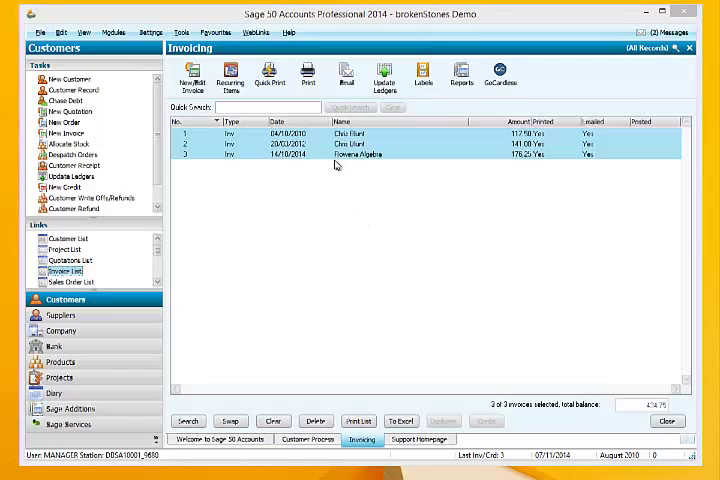
click(357, 154)
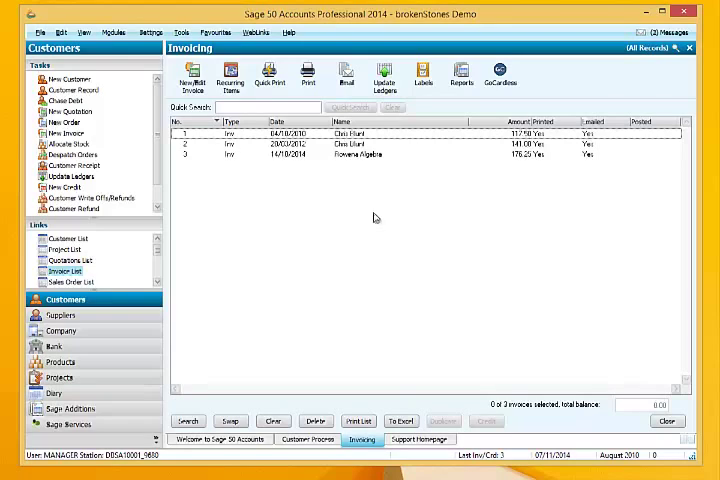
mouse_move(387, 213)
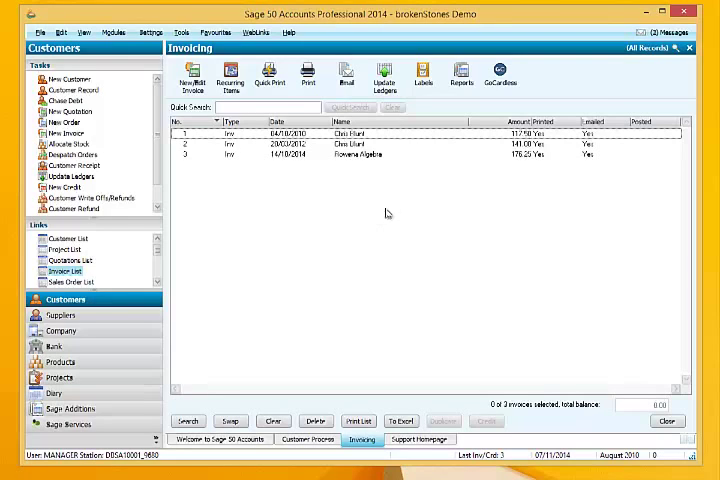
mouse_move(88, 234)
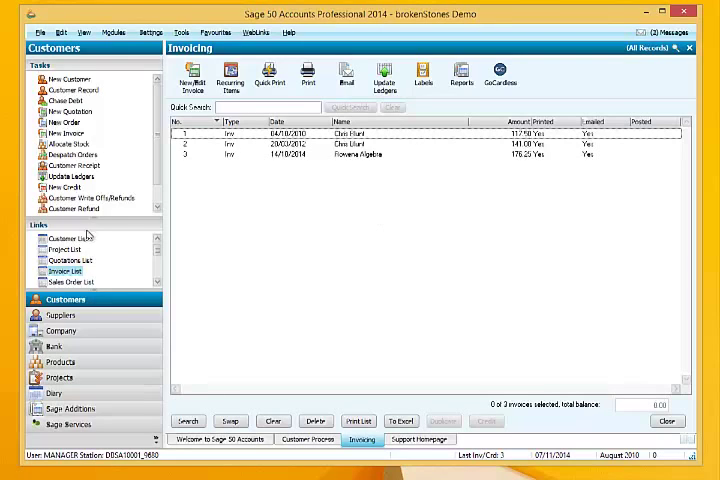
click(65, 237)
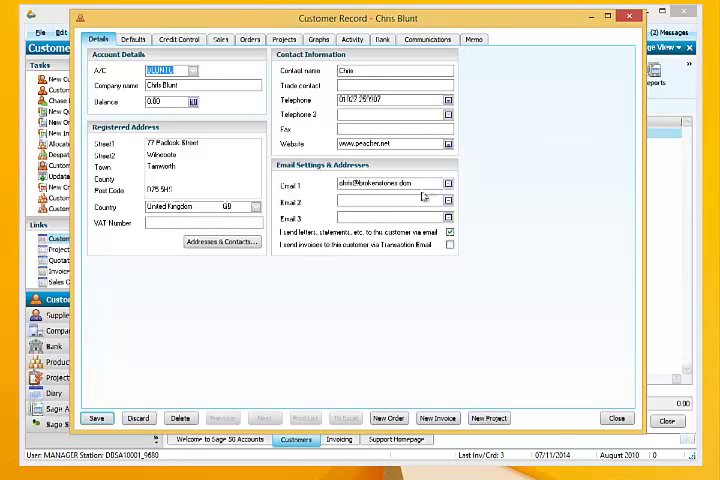
triple_click(383, 185)
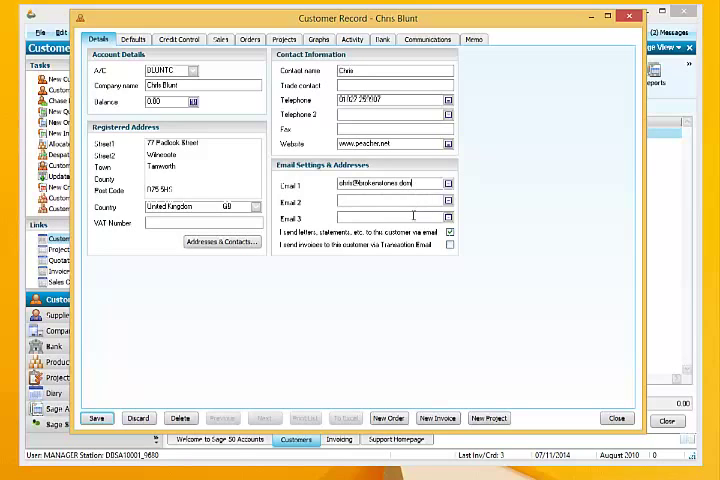
mouse_move(582, 443)
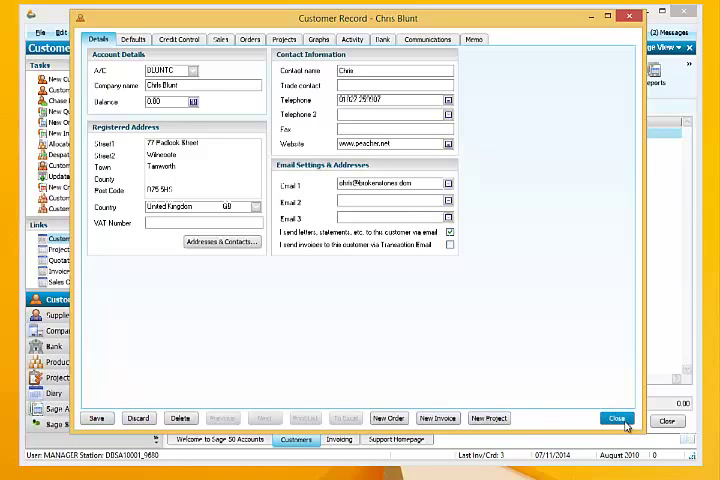
click(614, 409)
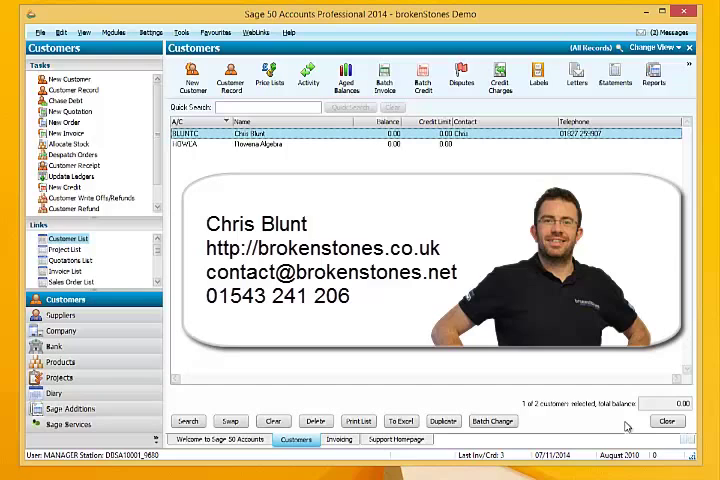
mouse_move(602, 166)
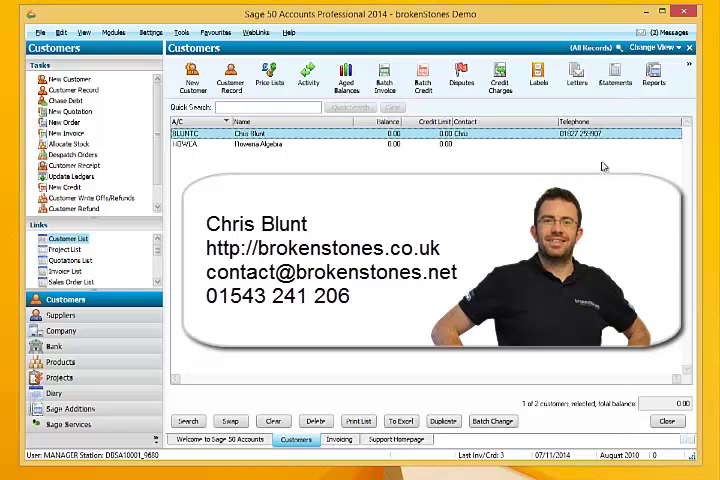